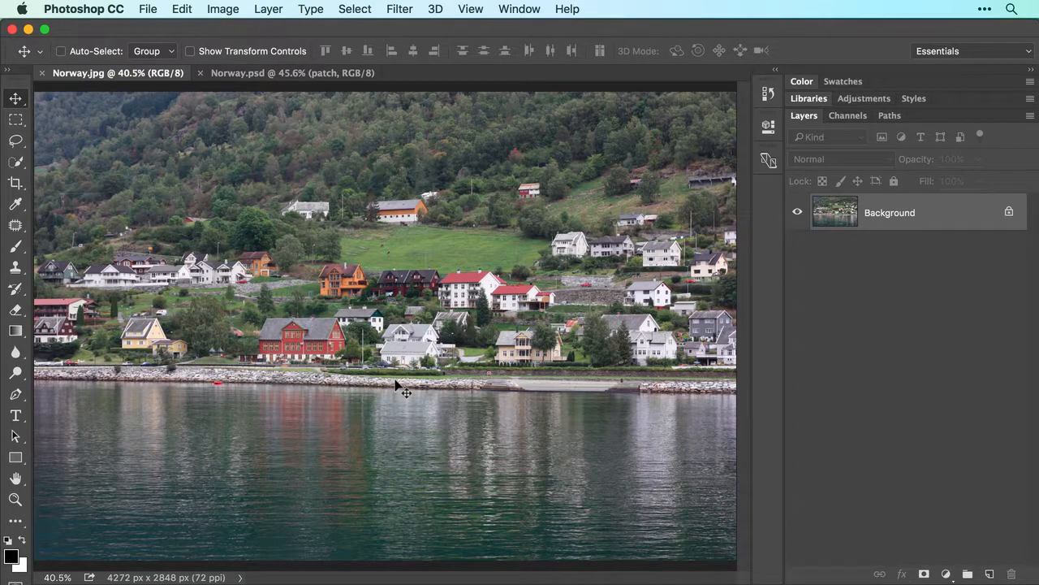
- Close all open Norway documents so the Start screen with recent files appears
click(292, 73)
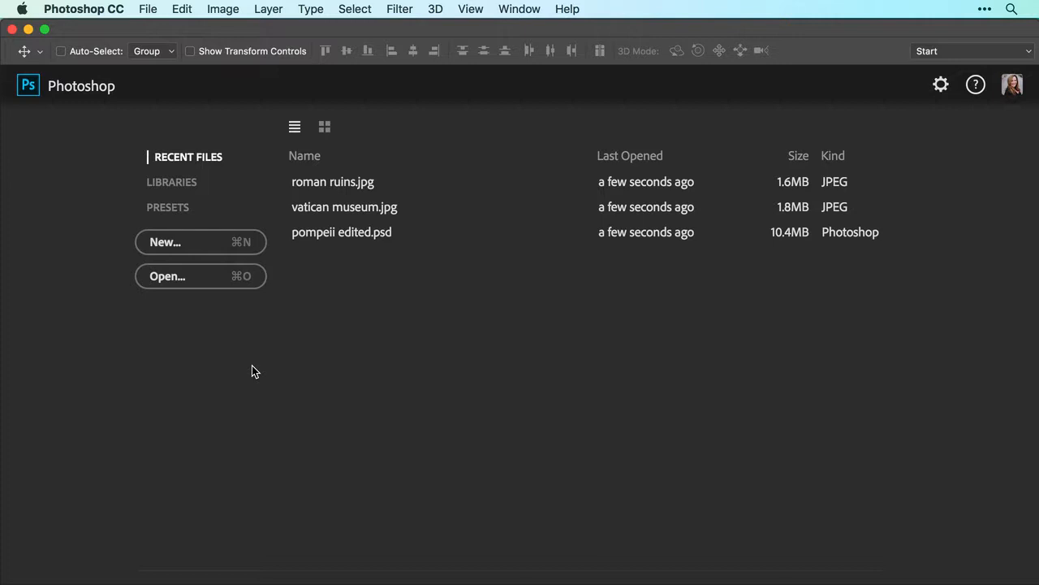
mouse_move(217, 276)
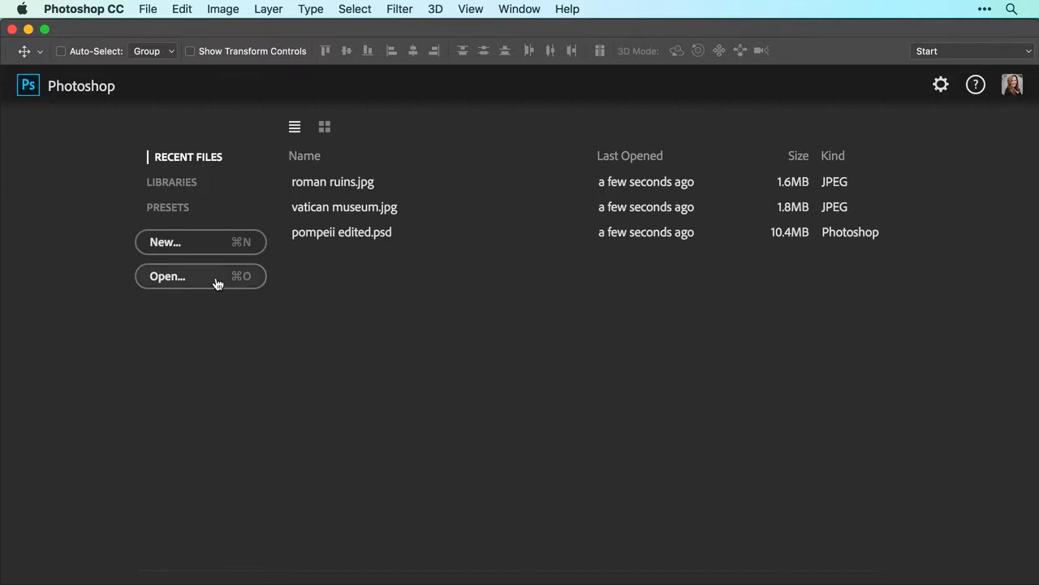
- Open Norway.jpg from the Desktop as the only document
click(148, 9)
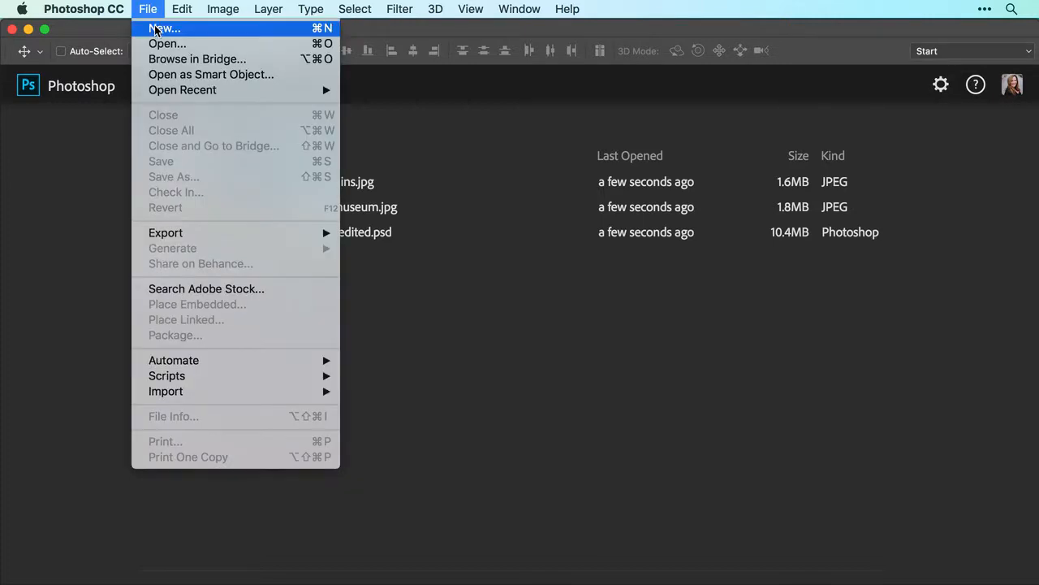
click(167, 44)
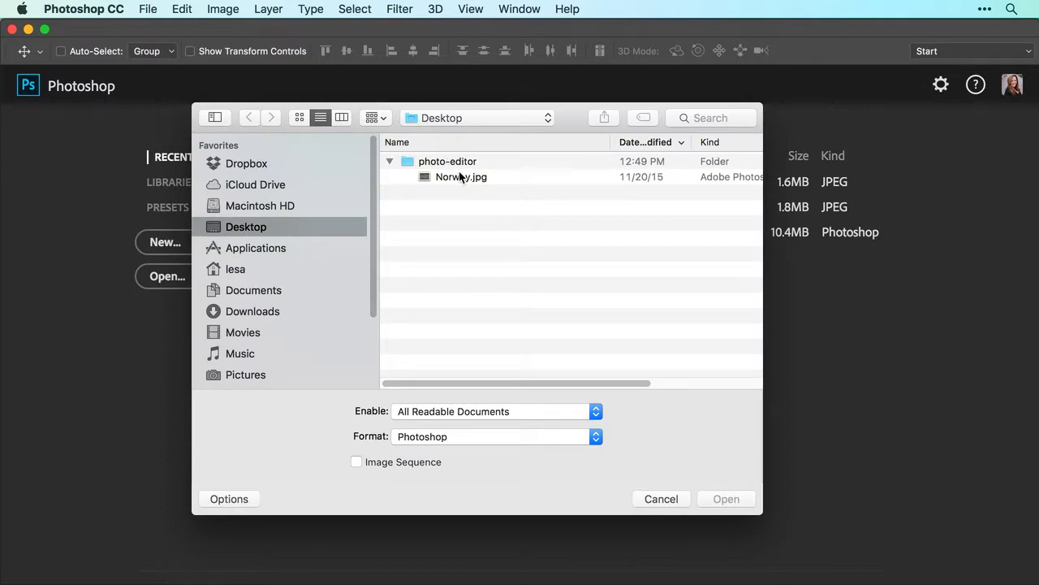
click(461, 177)
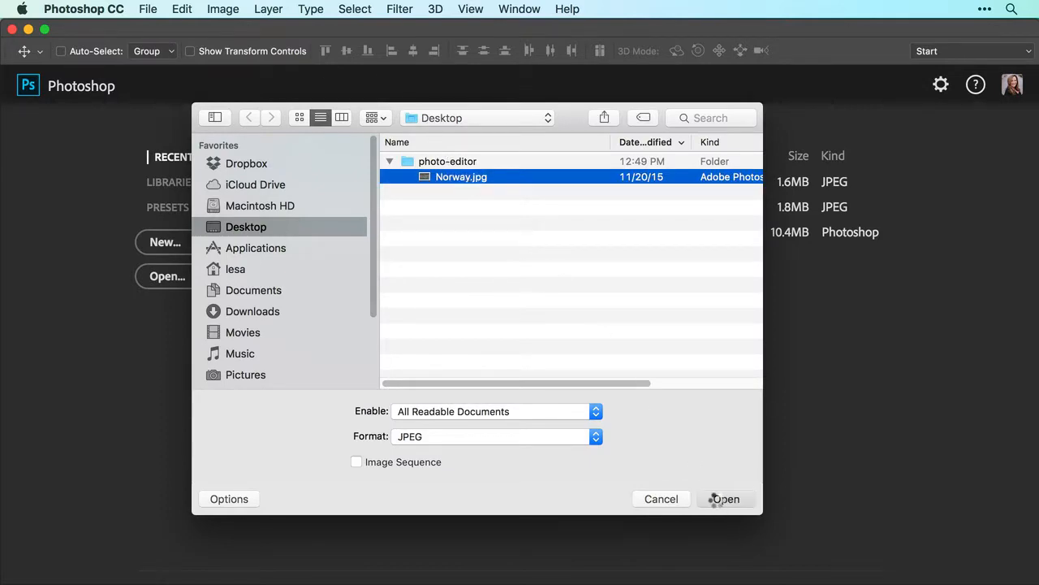
click(724, 499)
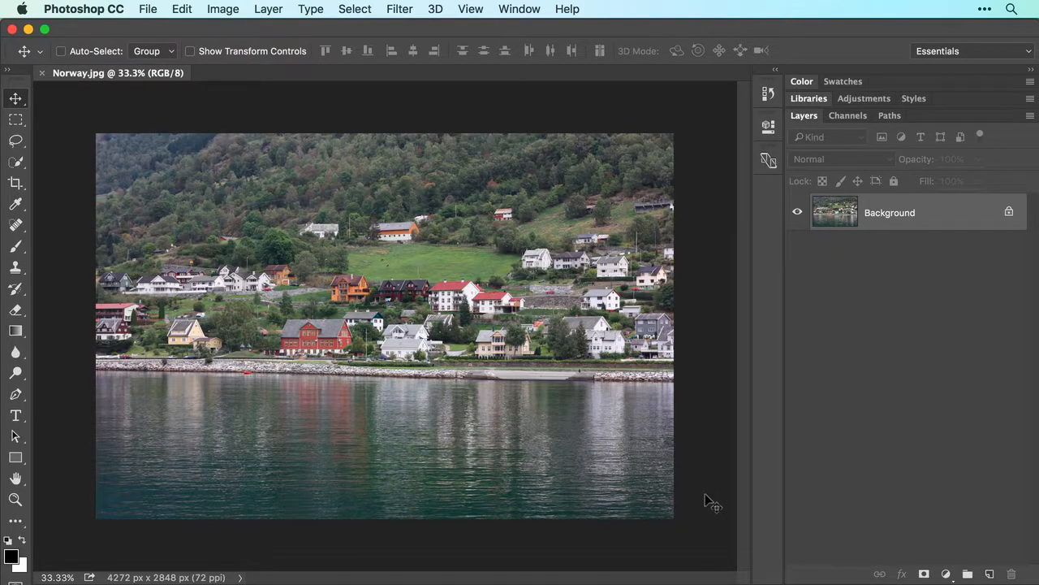
- Activate the Crop tool so a crop box appears over the harbor photo
click(15, 182)
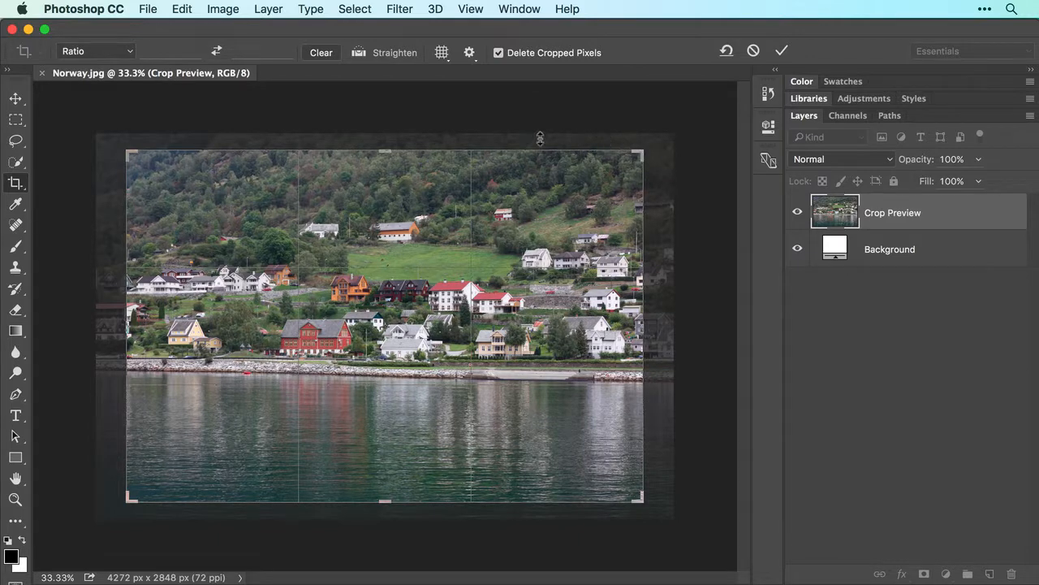
mouse_move(104, 158)
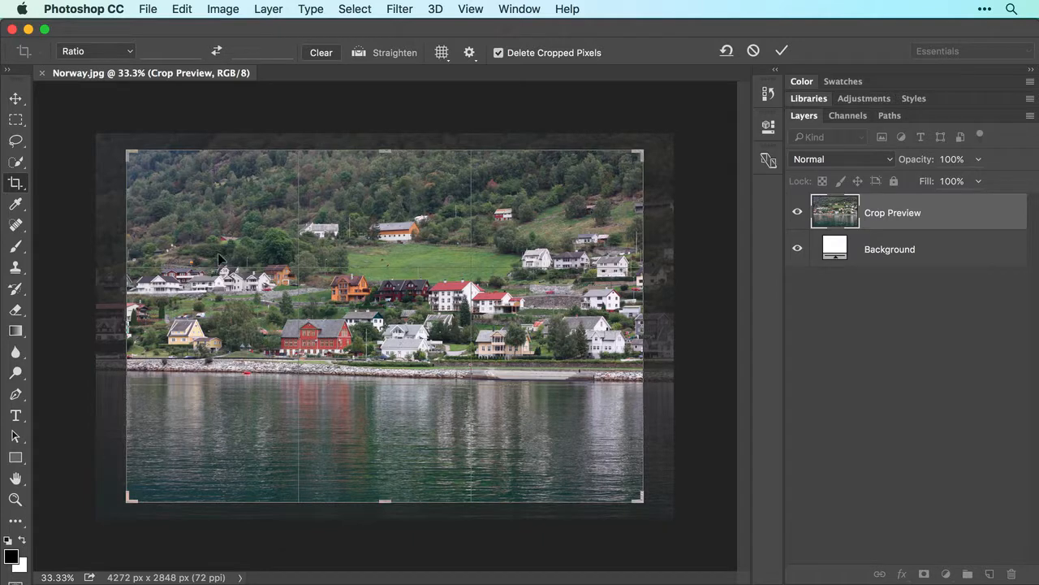
click(95, 51)
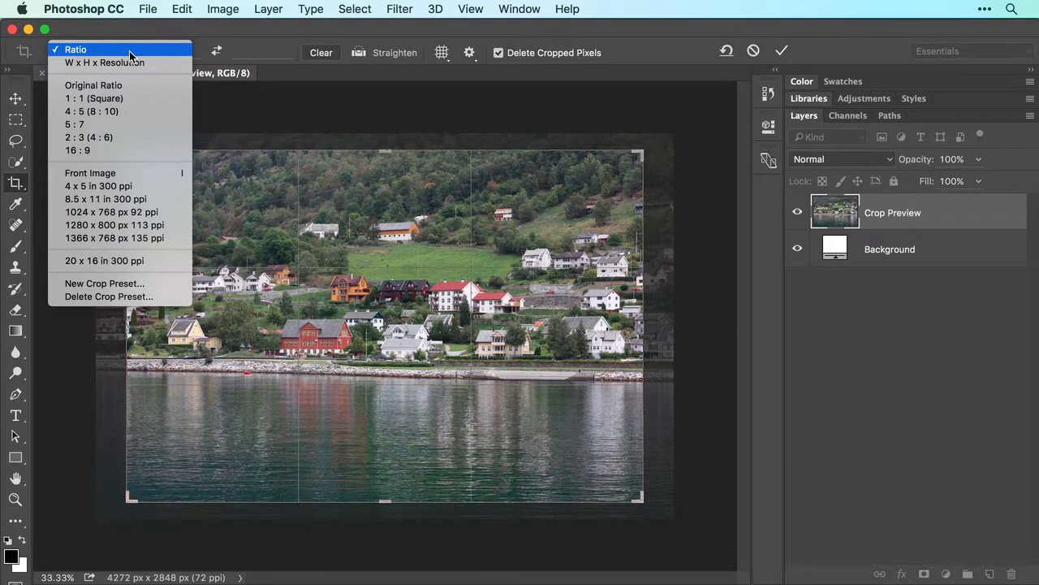
mouse_move(104, 63)
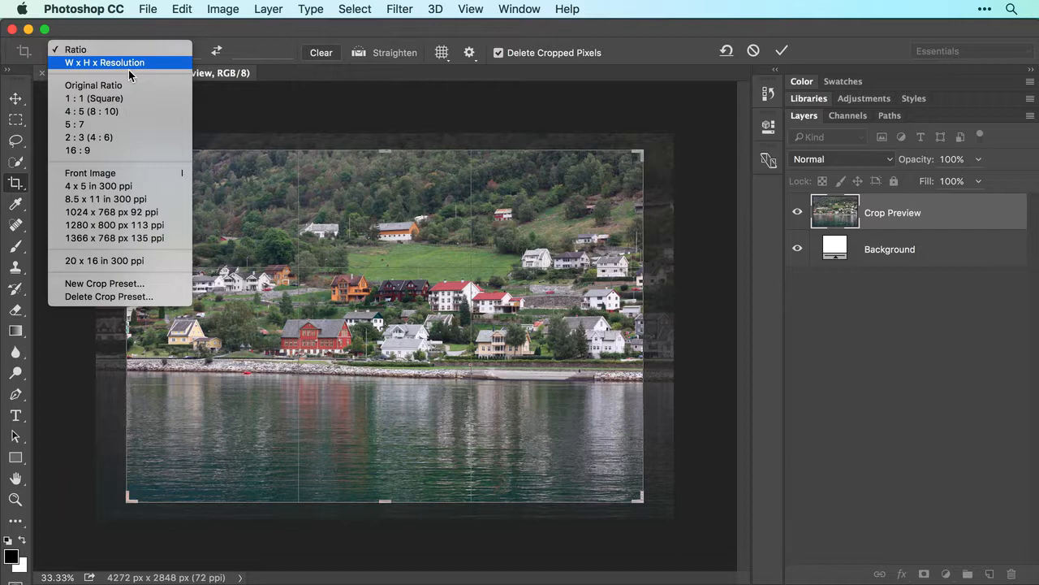
- Set the crop preset to Original Ratio and resize the crop frame proportionally
click(93, 84)
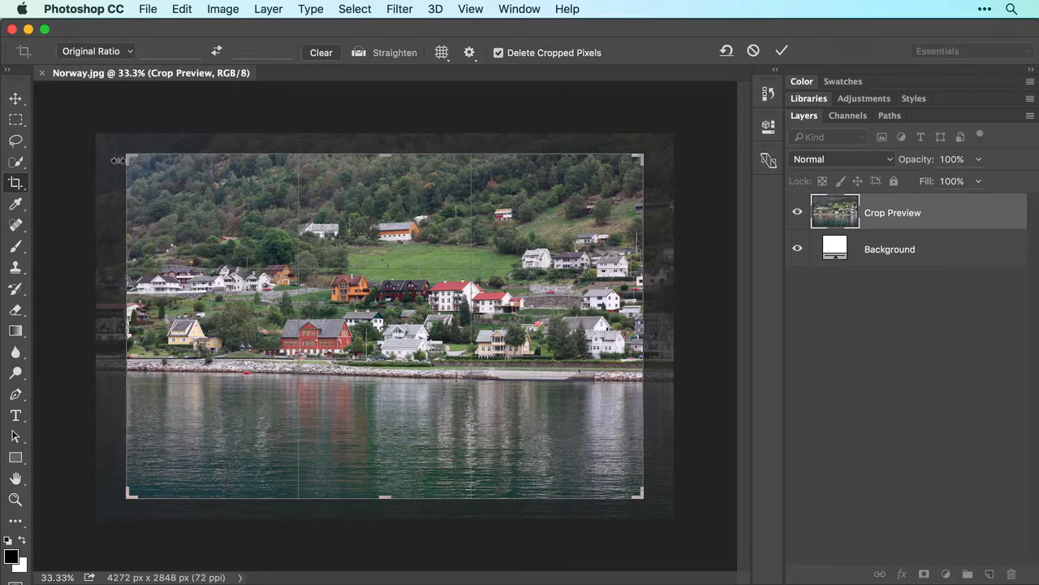
drag(128, 158, 154, 172)
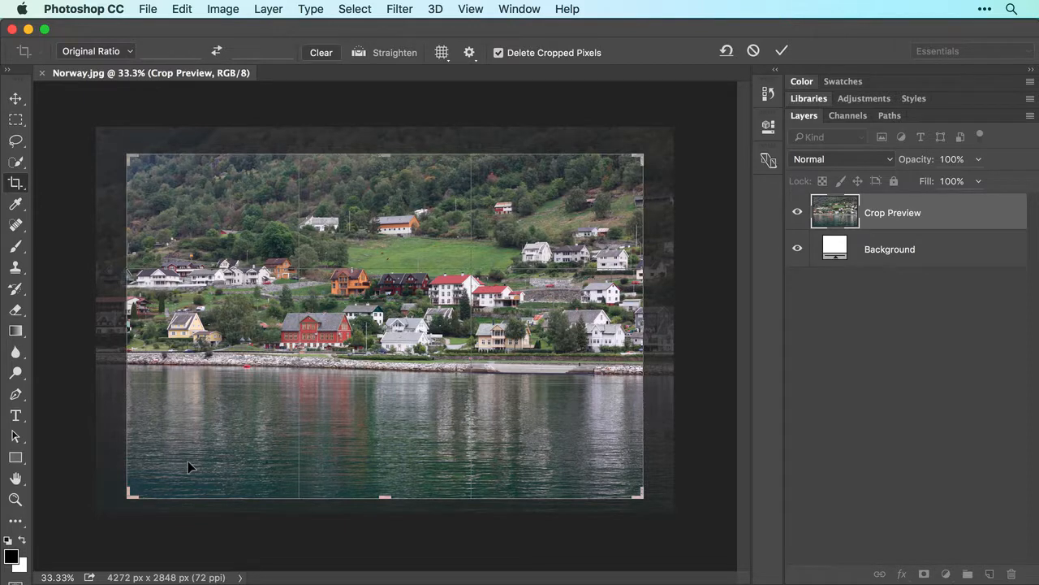
click(91, 51)
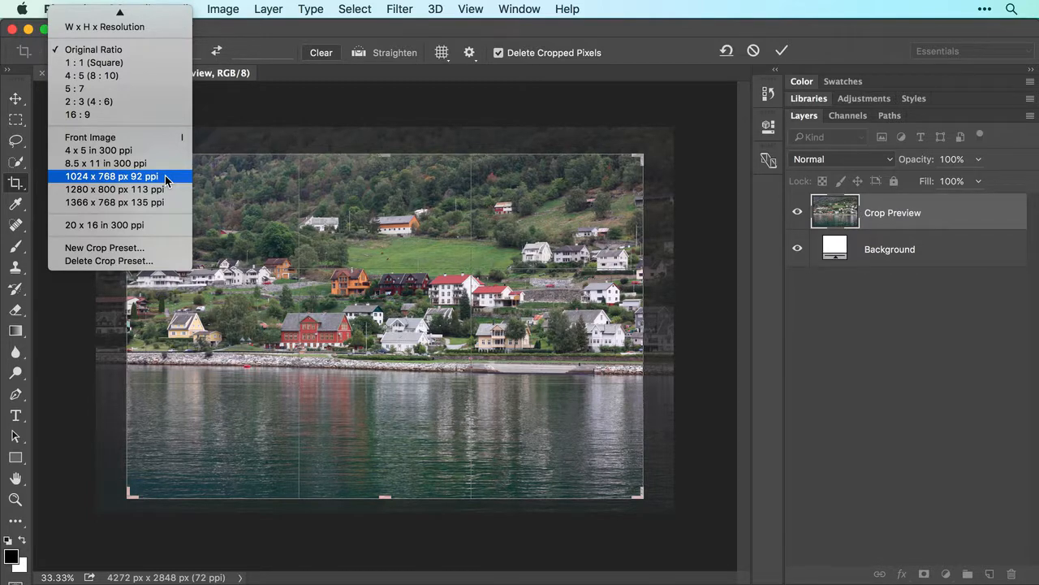
click(94, 50)
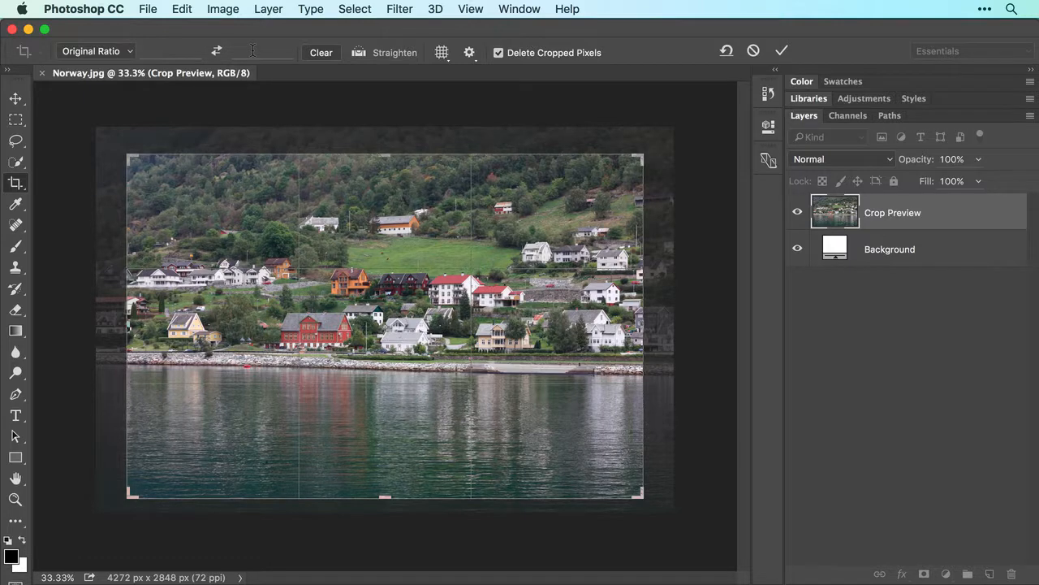
mouse_move(353, 52)
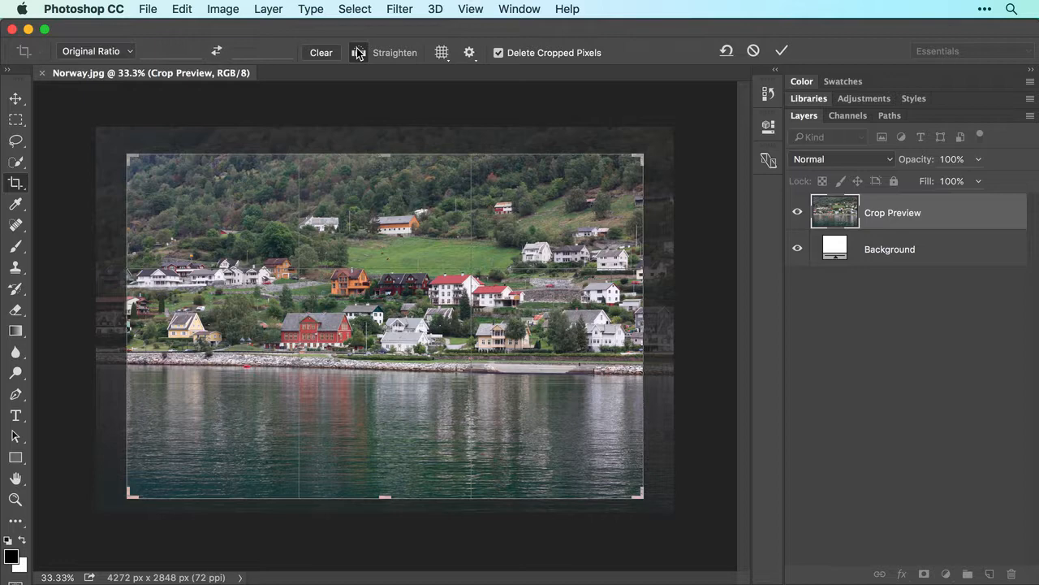
mouse_move(426, 223)
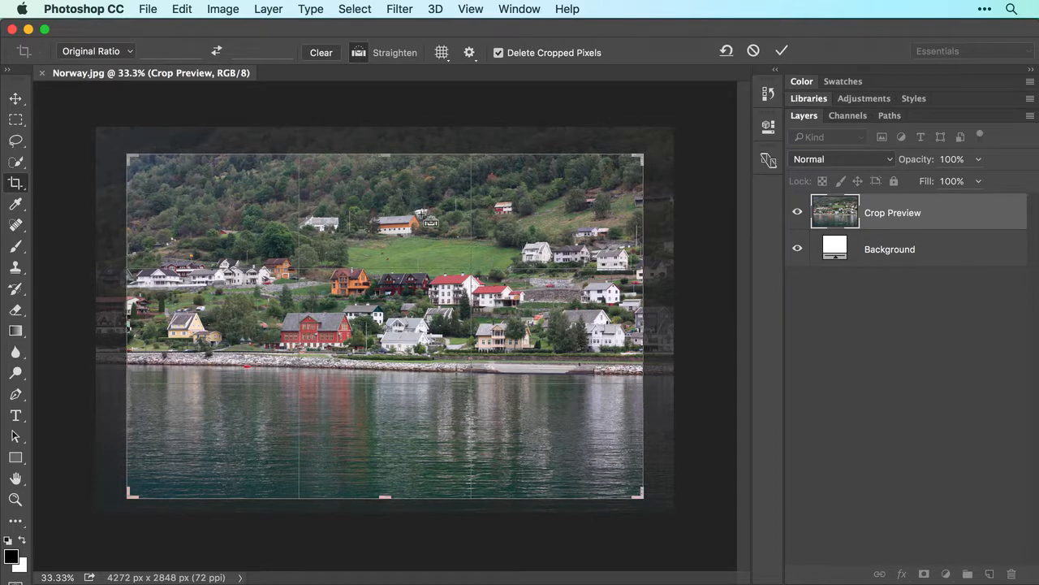
mouse_move(494, 369)
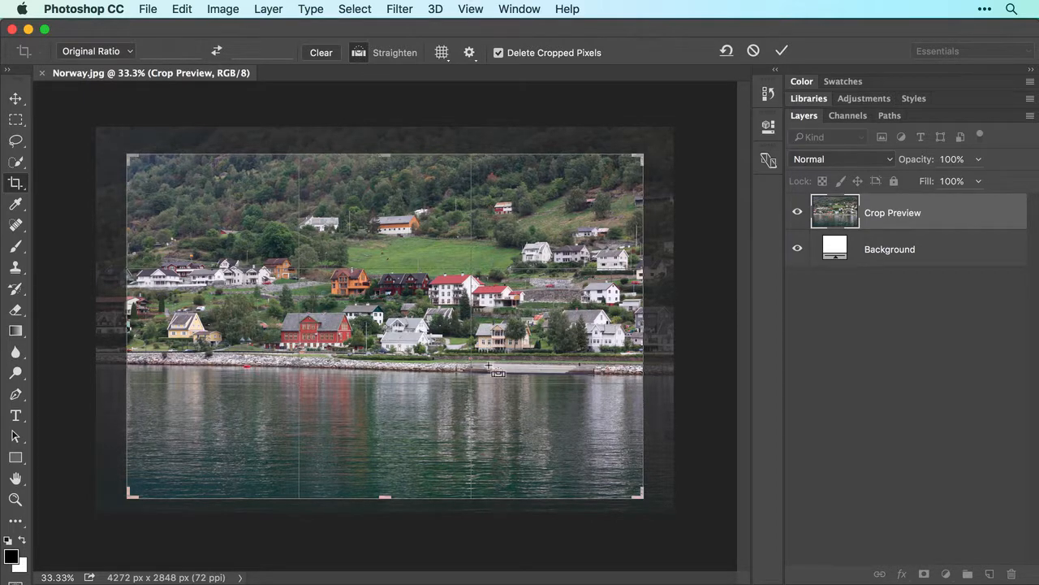
- Straighten the photo by drawing a line along the tilted shoreline
drag(490, 368, 562, 368)
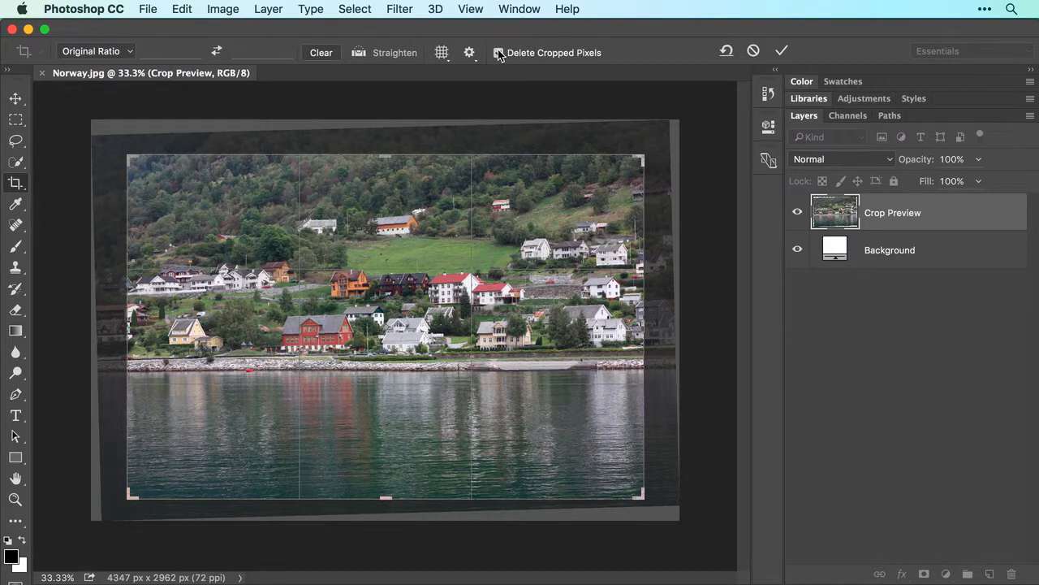
- Turn off Delete Cropped Pixels and commit the straightened crop
click(889, 249)
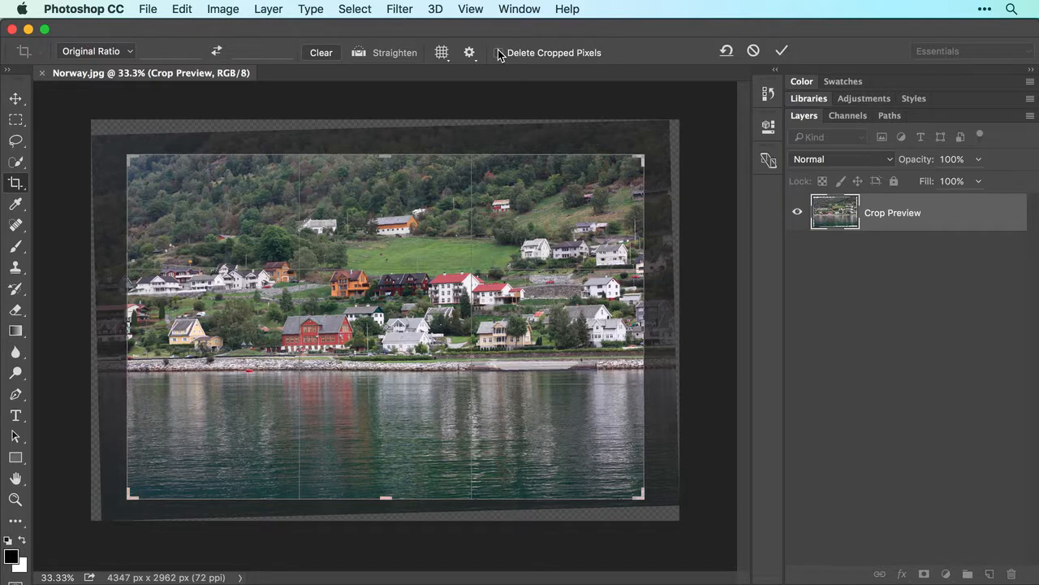
click(499, 52)
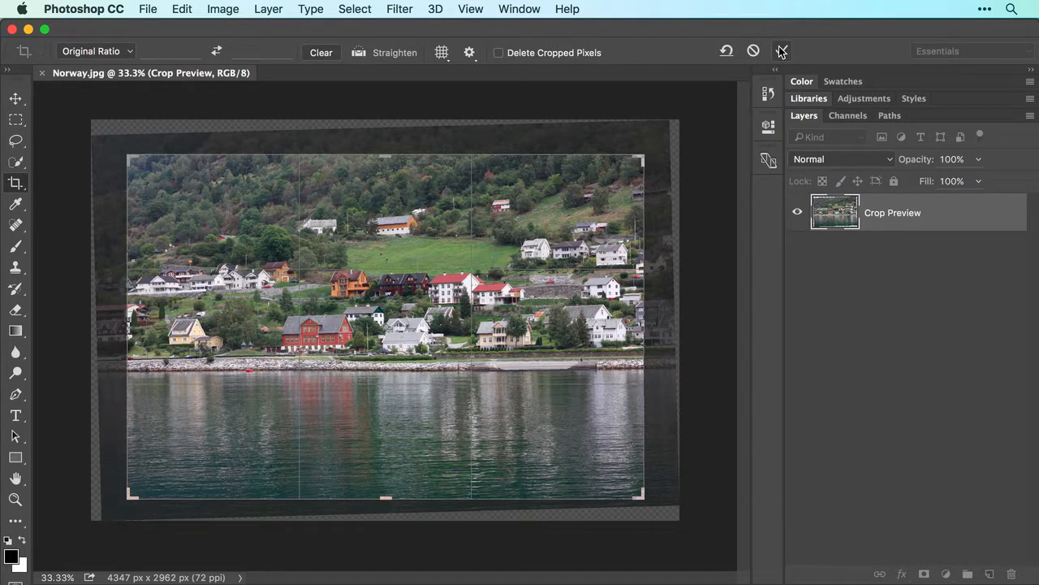
click(781, 51)
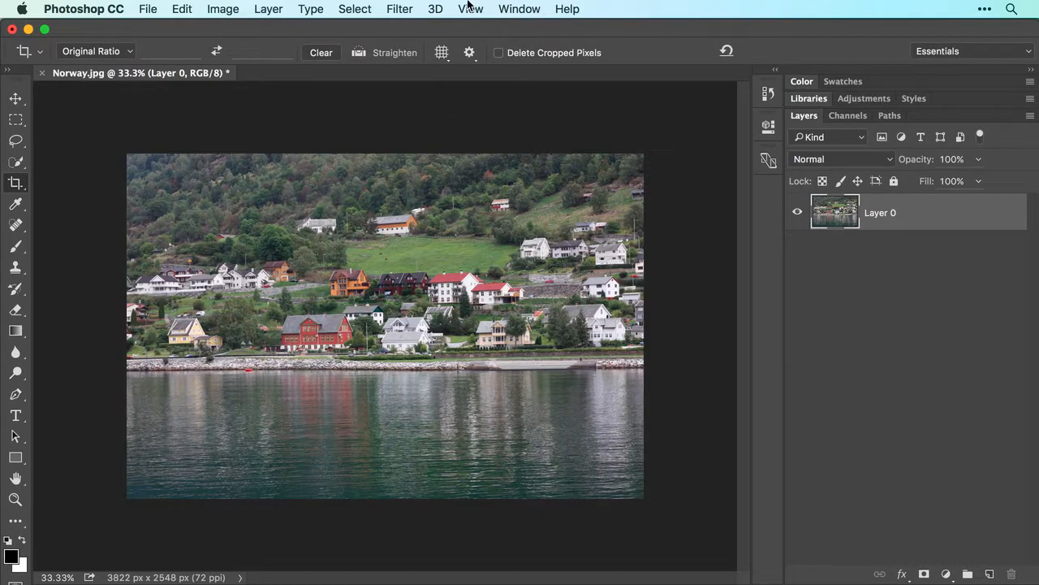
- Fit the cropped photo on screen at about 45% magnification
click(470, 9)
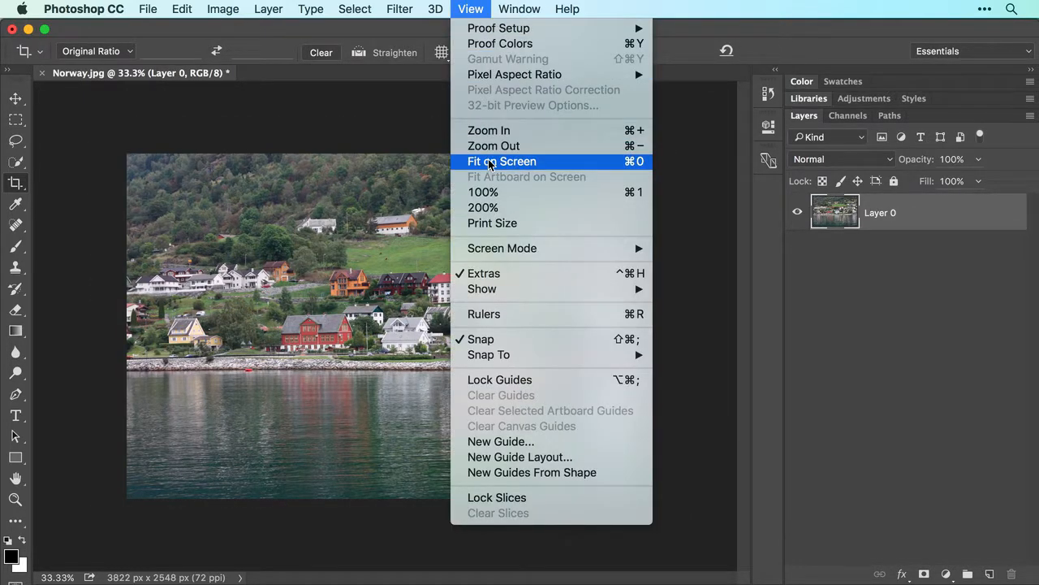
click(501, 160)
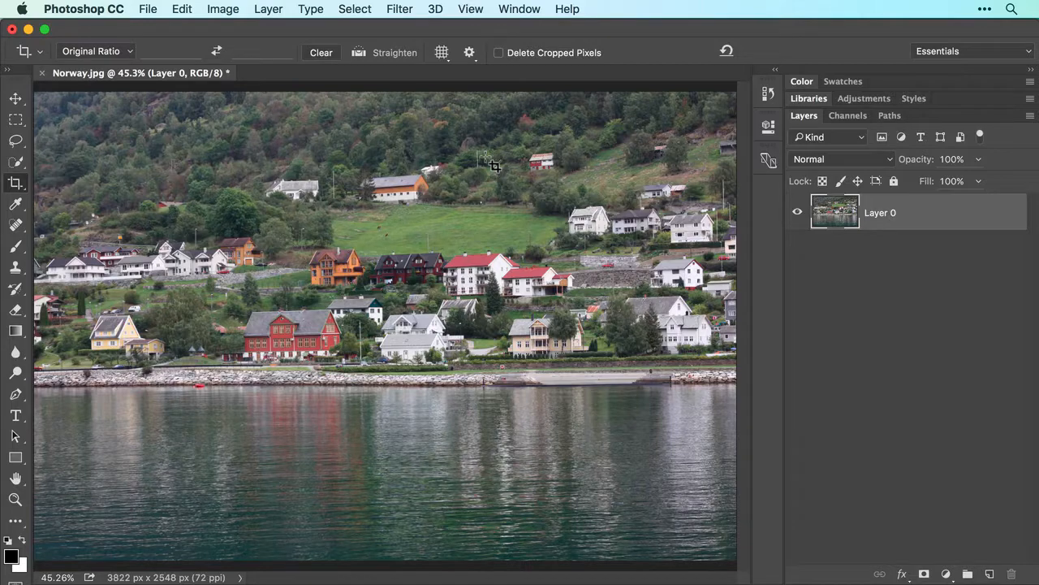
- Start Save As for Norway.psd, keeping Photoshop format with Layers checked
click(148, 9)
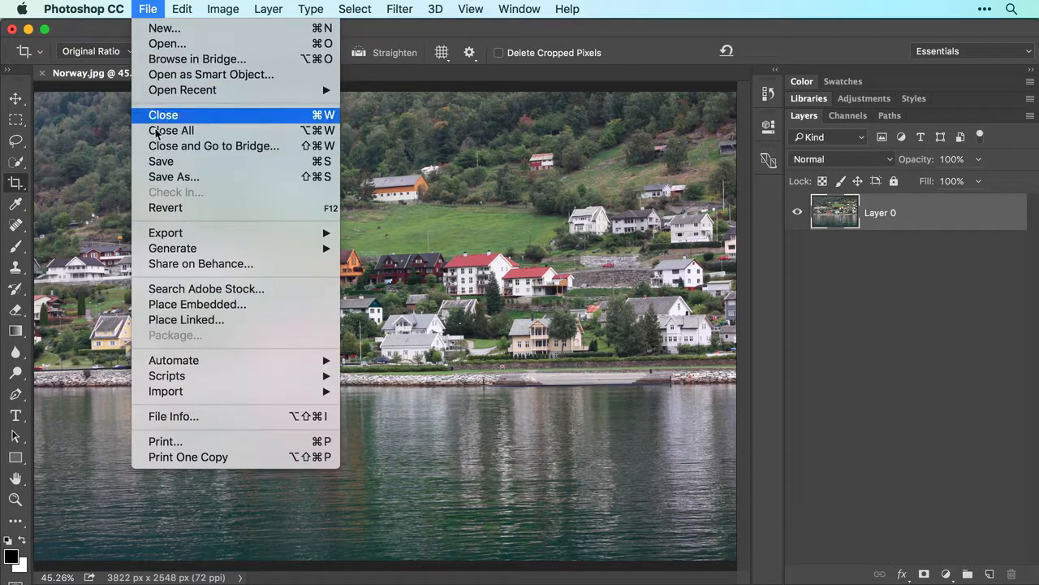
click(174, 176)
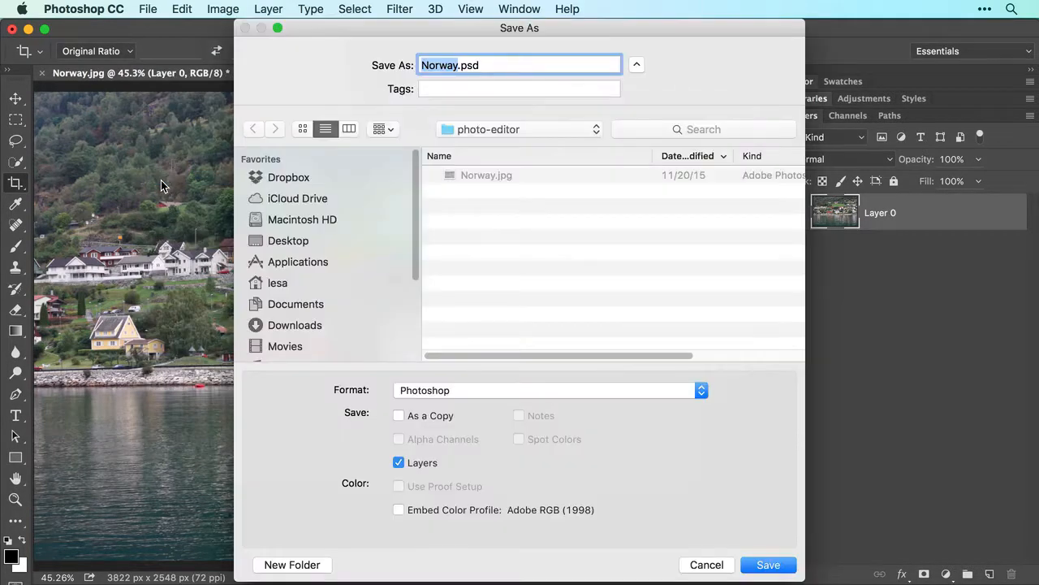
mouse_move(447, 380)
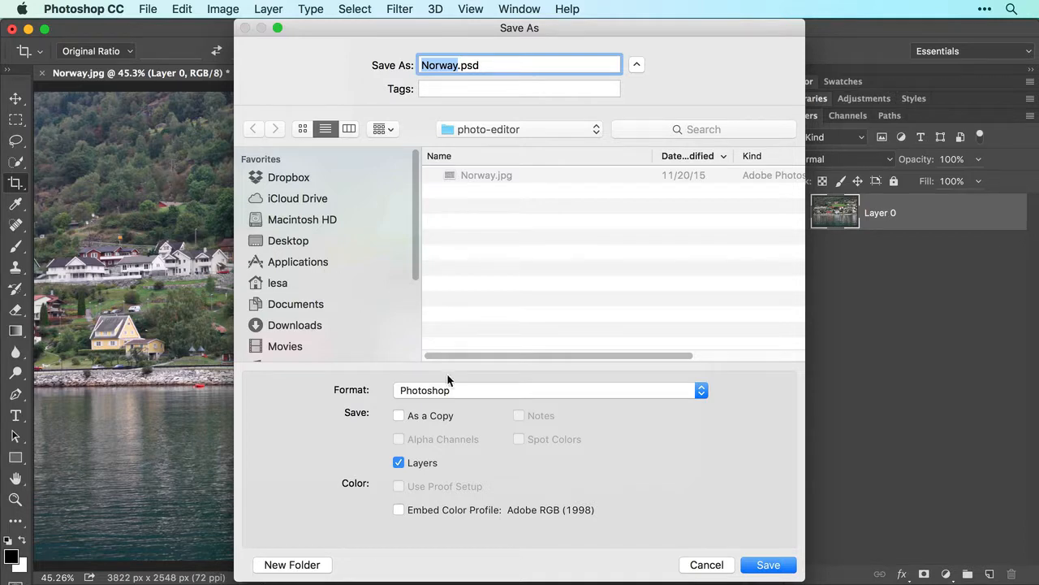
click(544, 390)
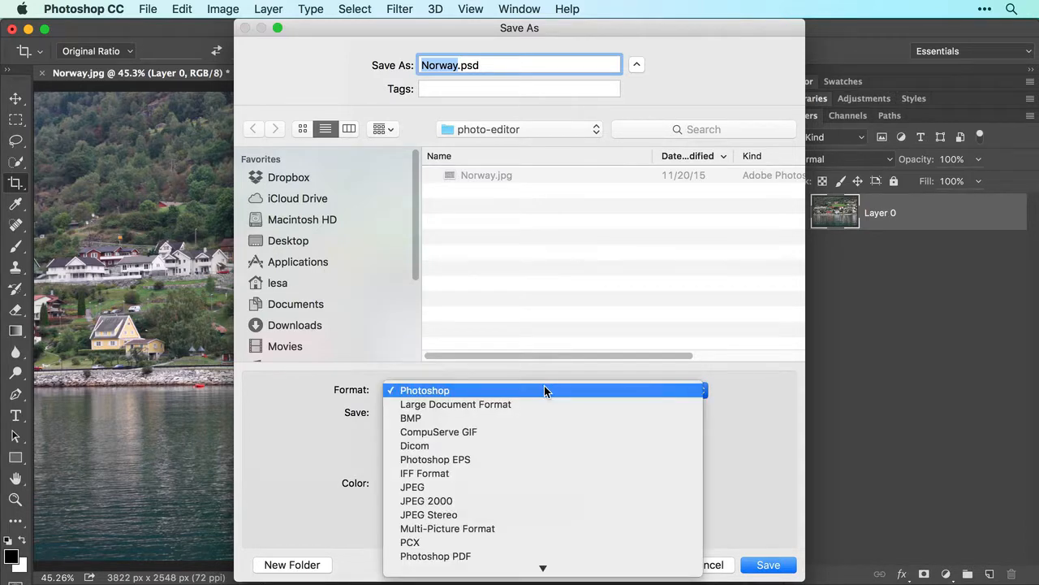
click(425, 390)
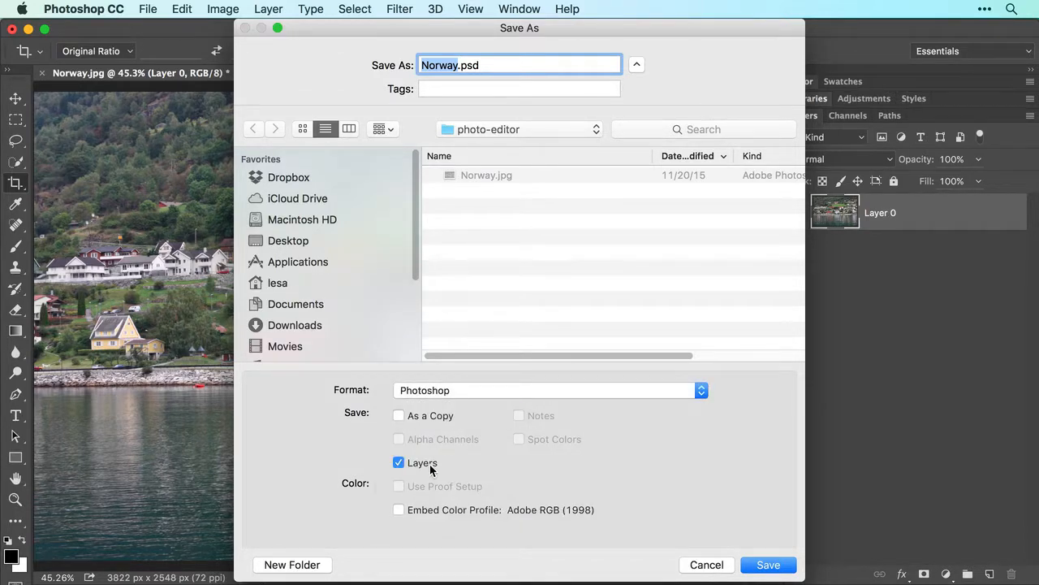